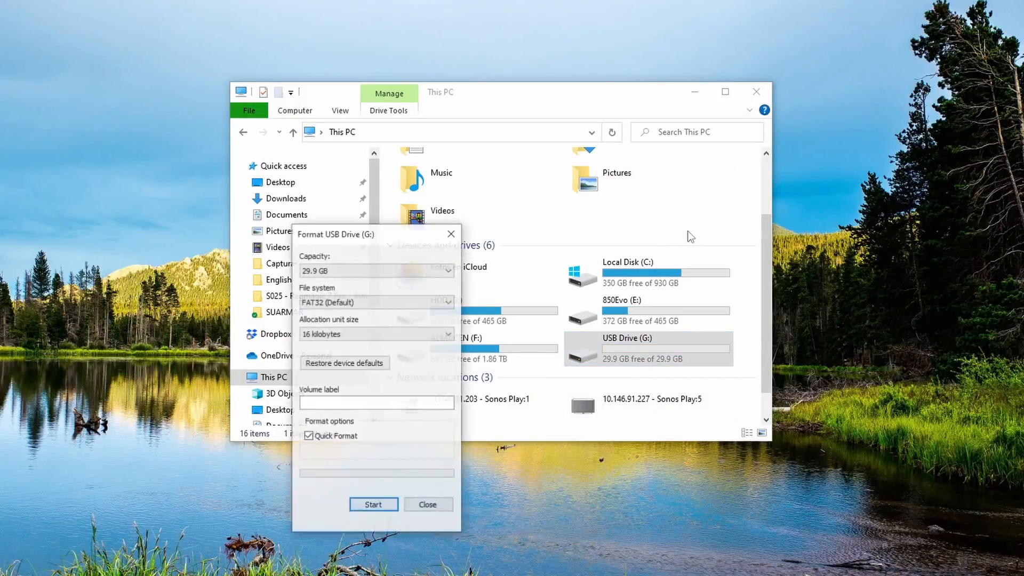
- Format the USB drive as NTFS with volume label xbox, accepting the erase warning and completion message
click(376, 301)
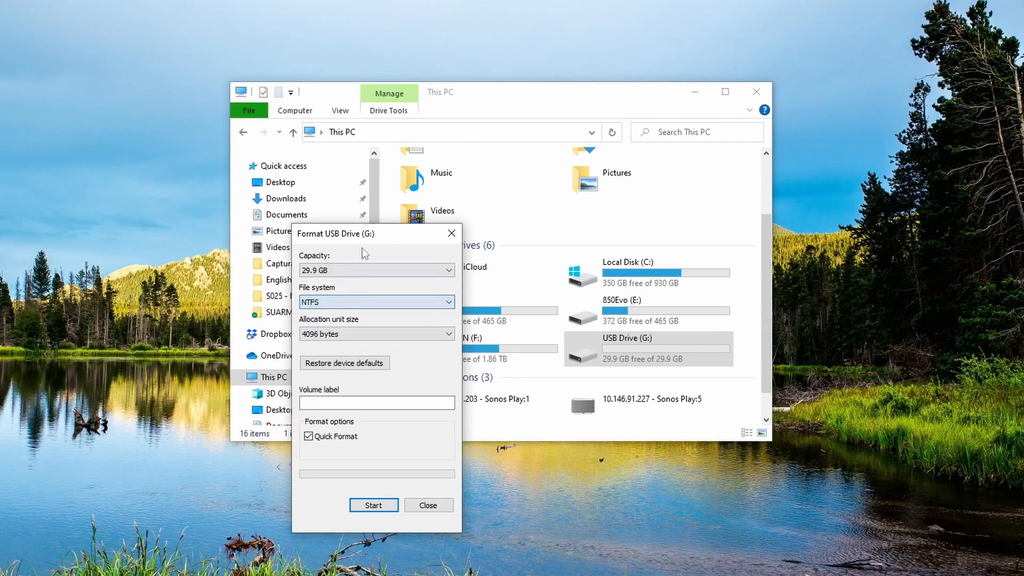
click(376, 402)
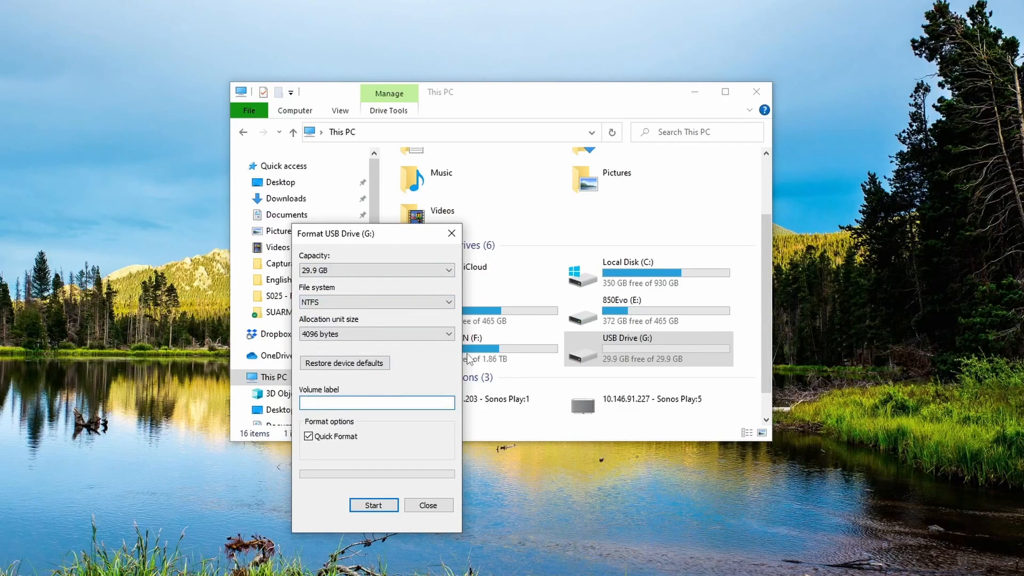
text(xbox)
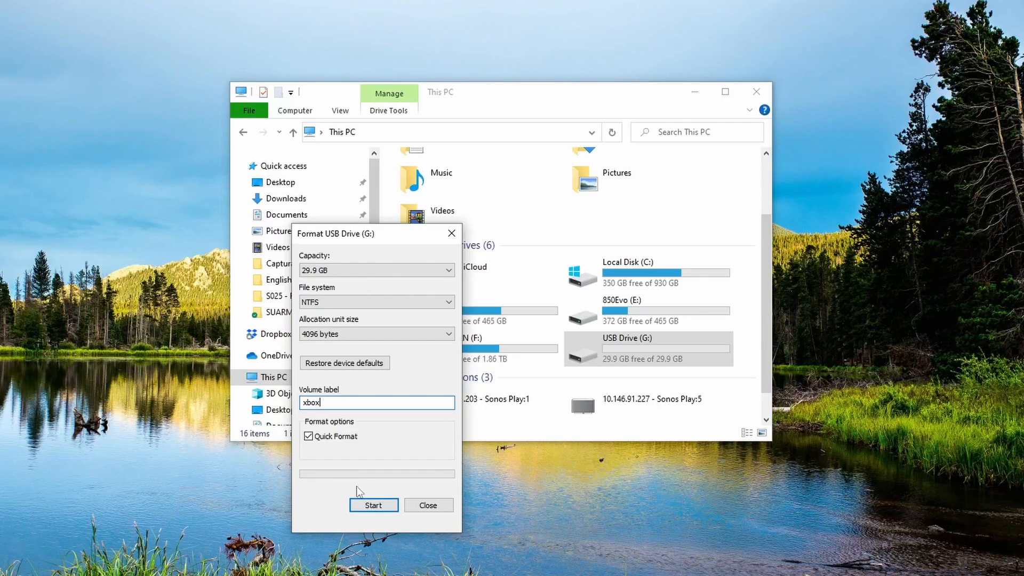
click(373, 505)
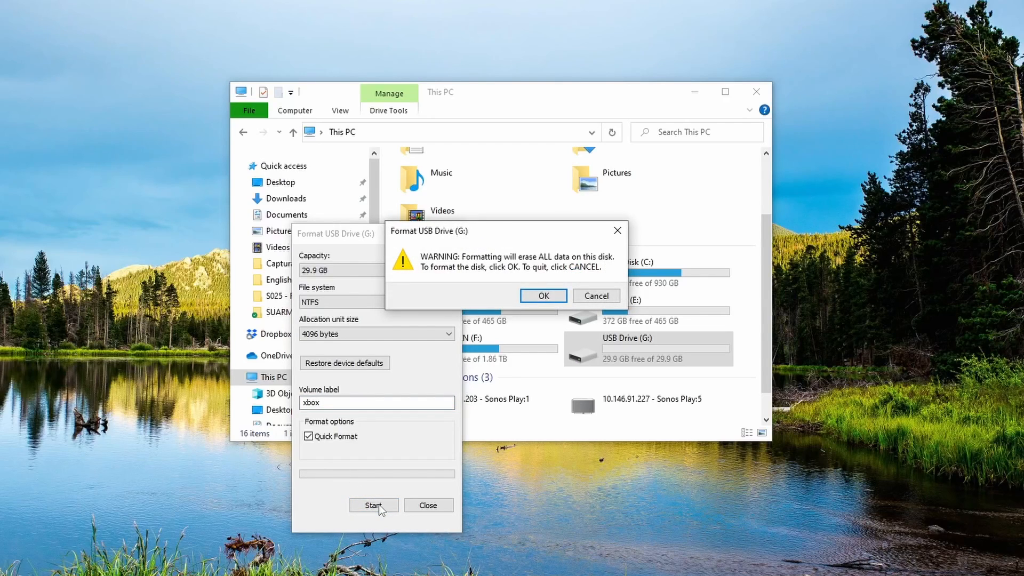
click(541, 295)
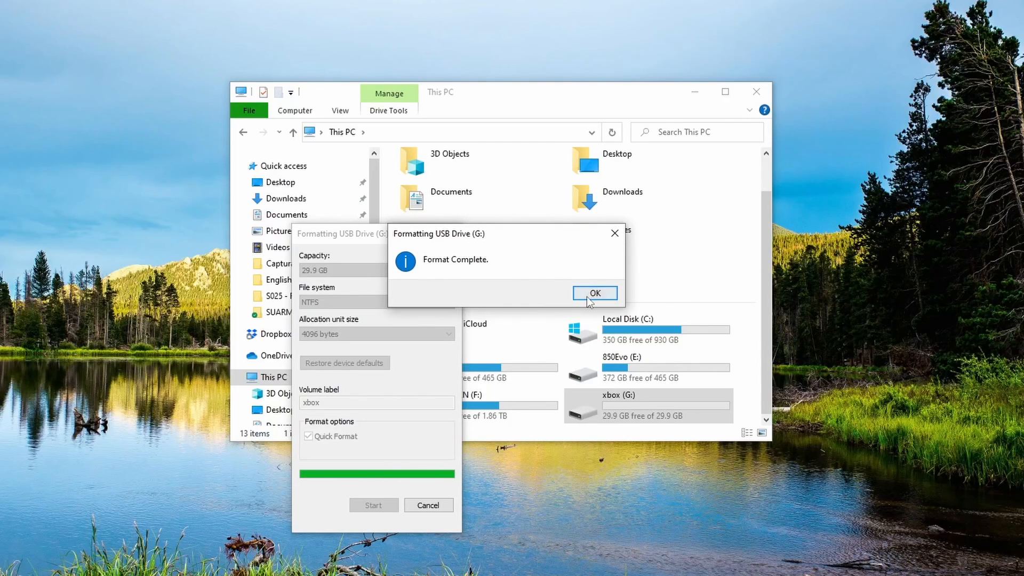
click(593, 292)
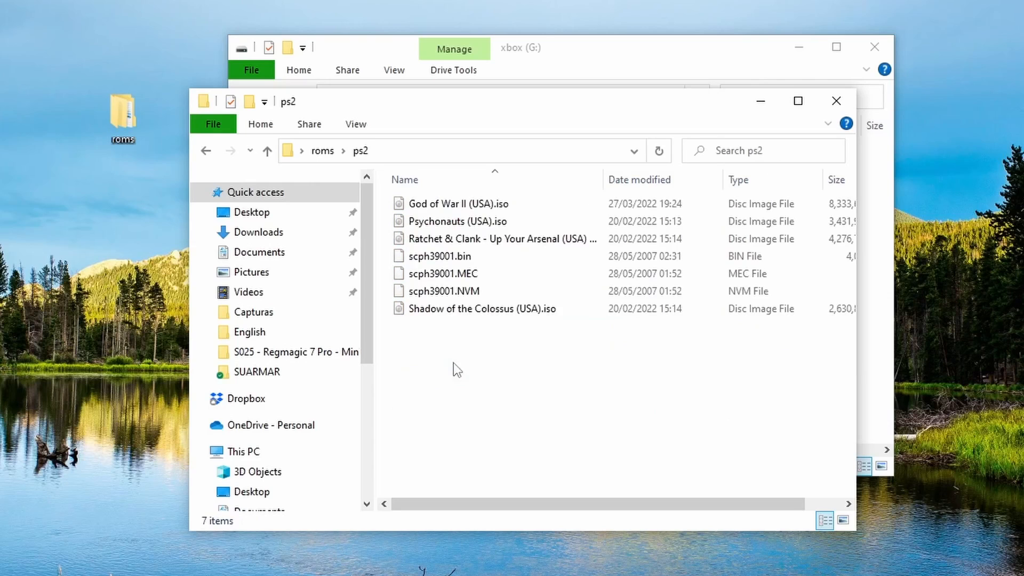
- Browse the roms subfolders, then open the gamecube folder with its three .iso disc images
click(440, 256)
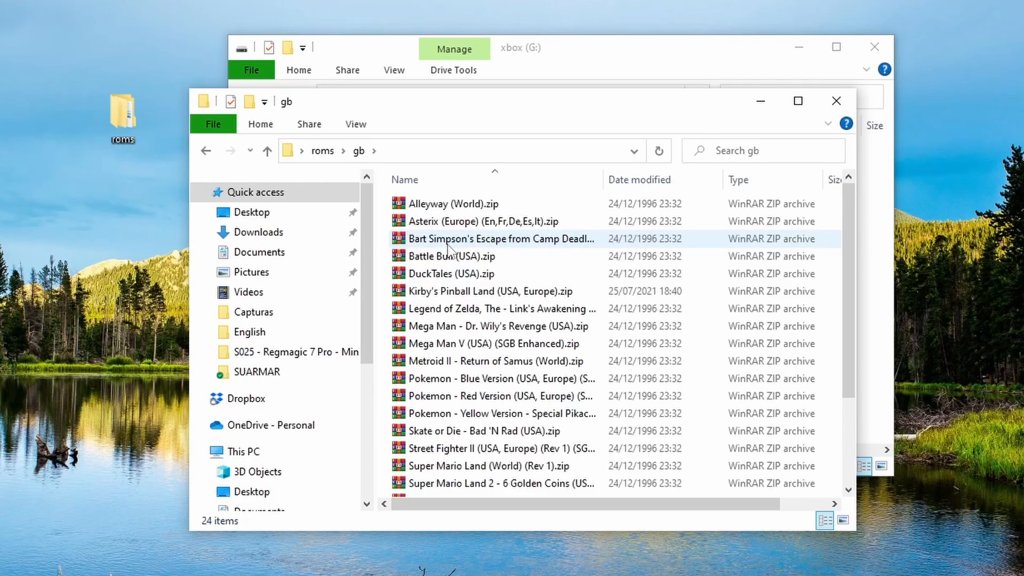
click(267, 150)
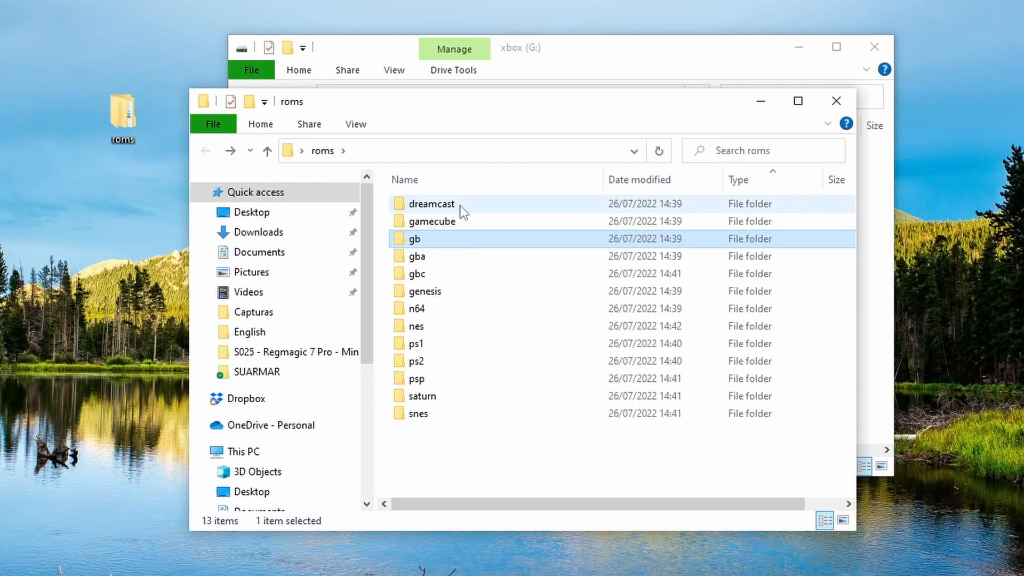
double_click(431, 204)
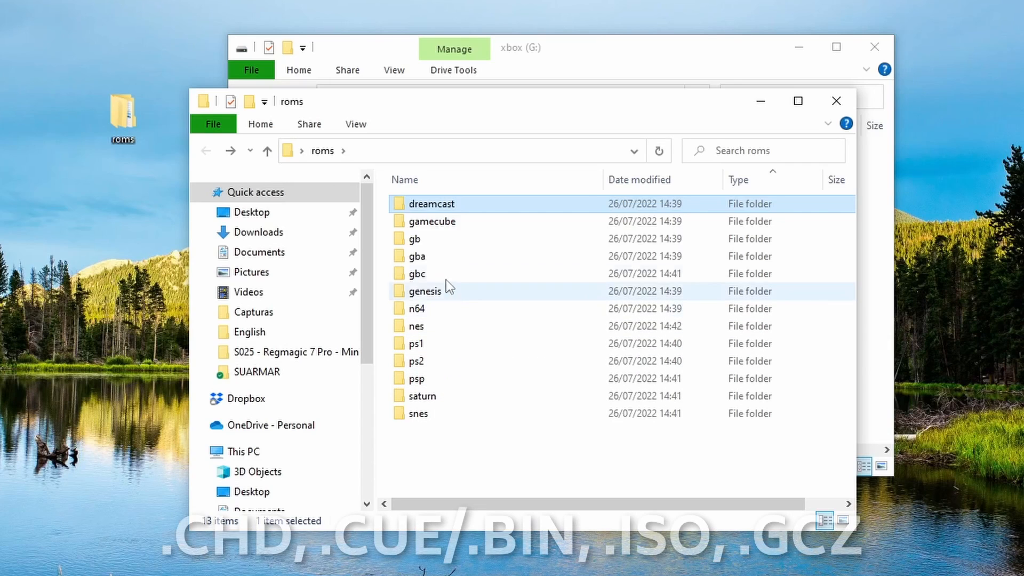
double_click(432, 220)
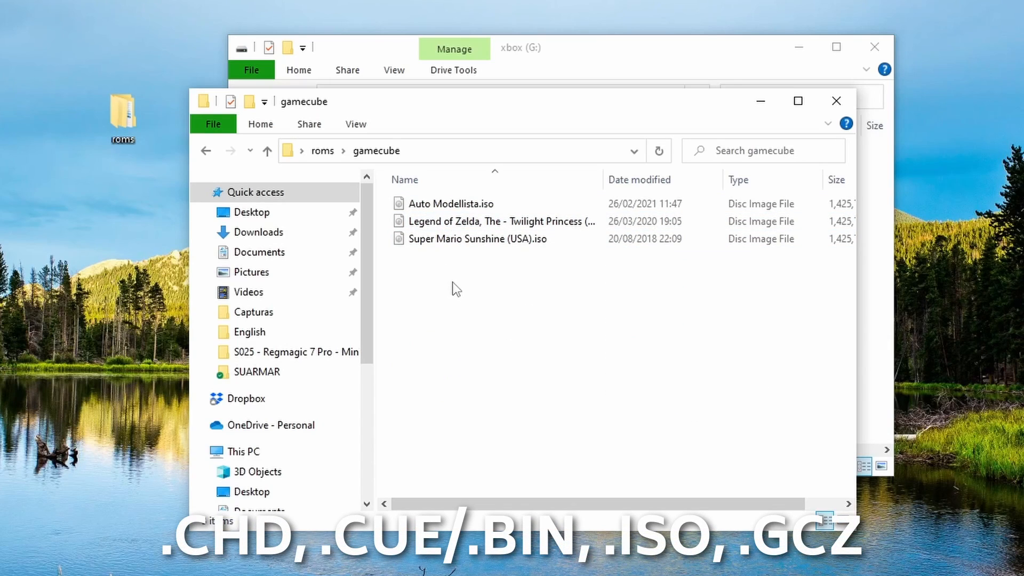
mouse_move(741, 134)
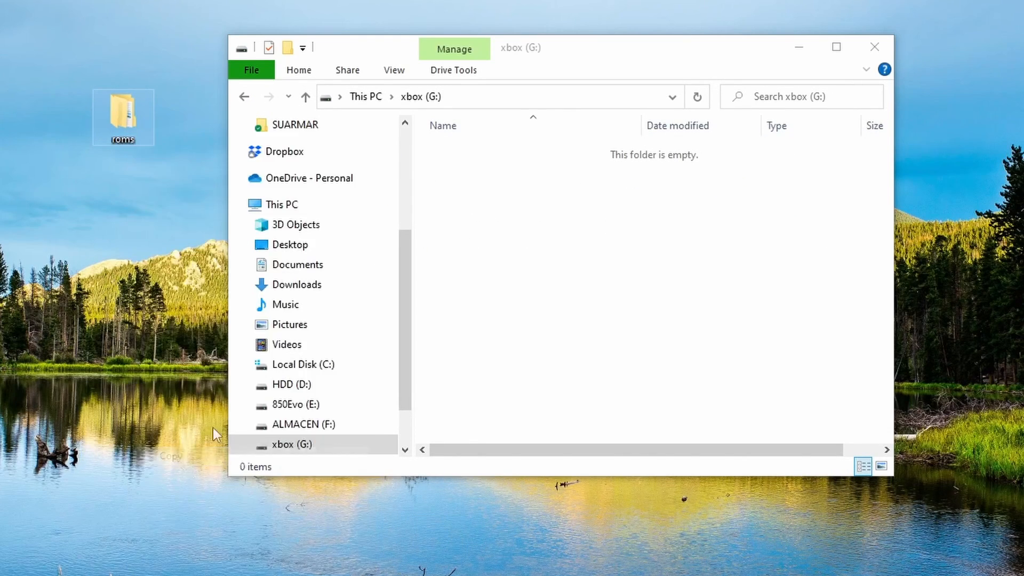
mouse_move(519, 345)
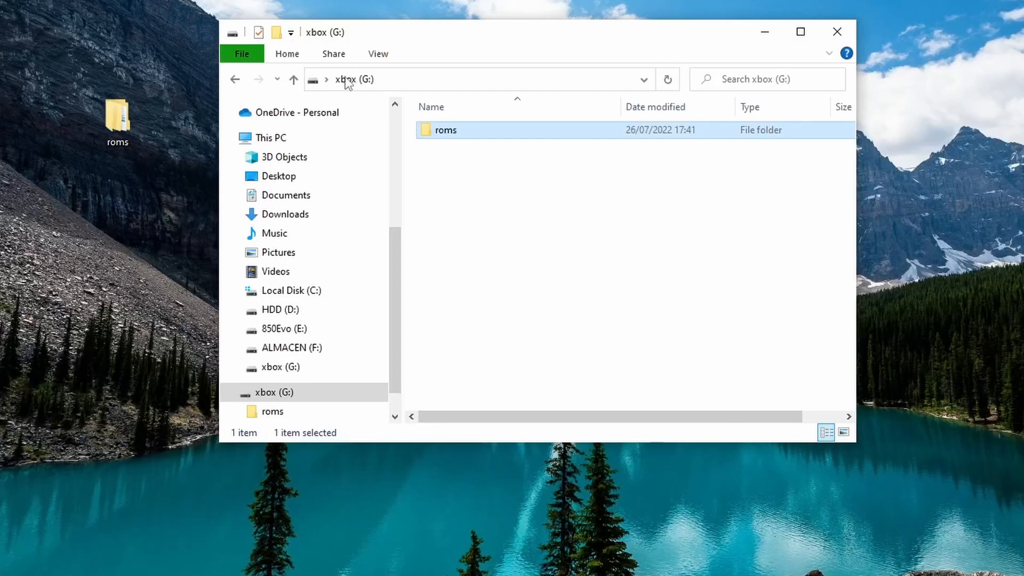
- Show the roms folder's Properties, its Security permissions and the Advanced security settings
right_click(446, 130)
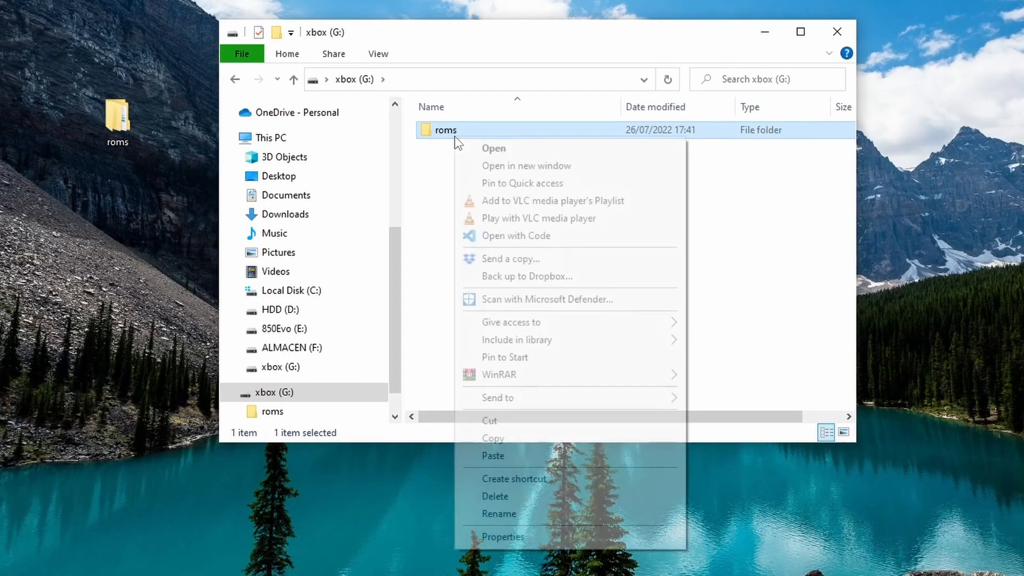
click(503, 537)
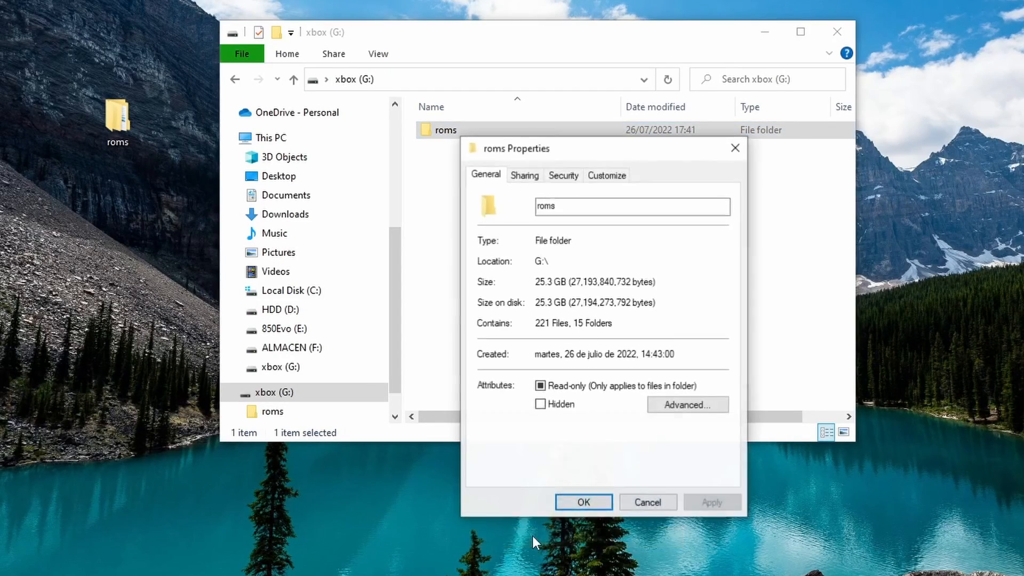
mouse_move(546, 184)
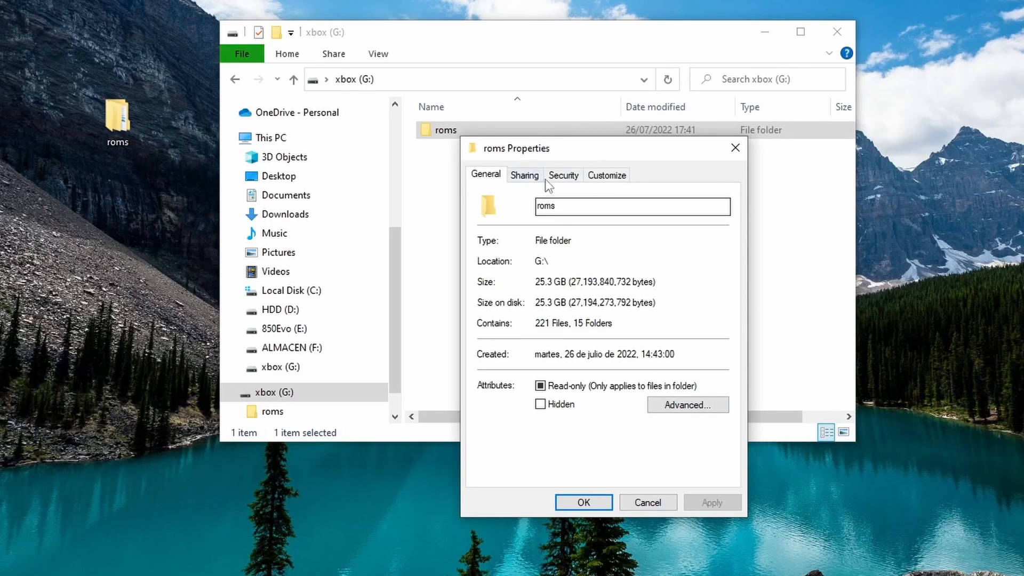
click(564, 174)
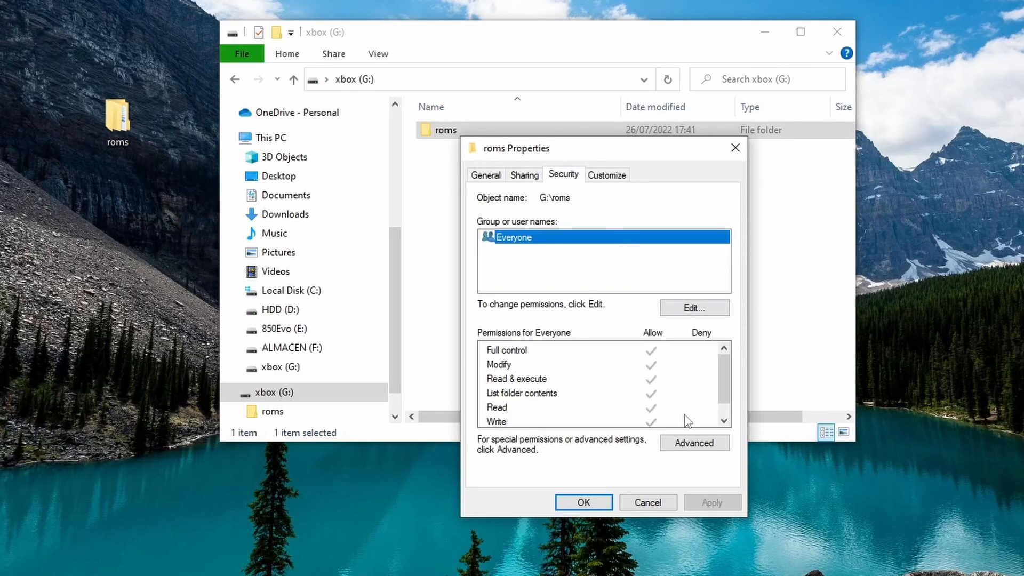
click(694, 441)
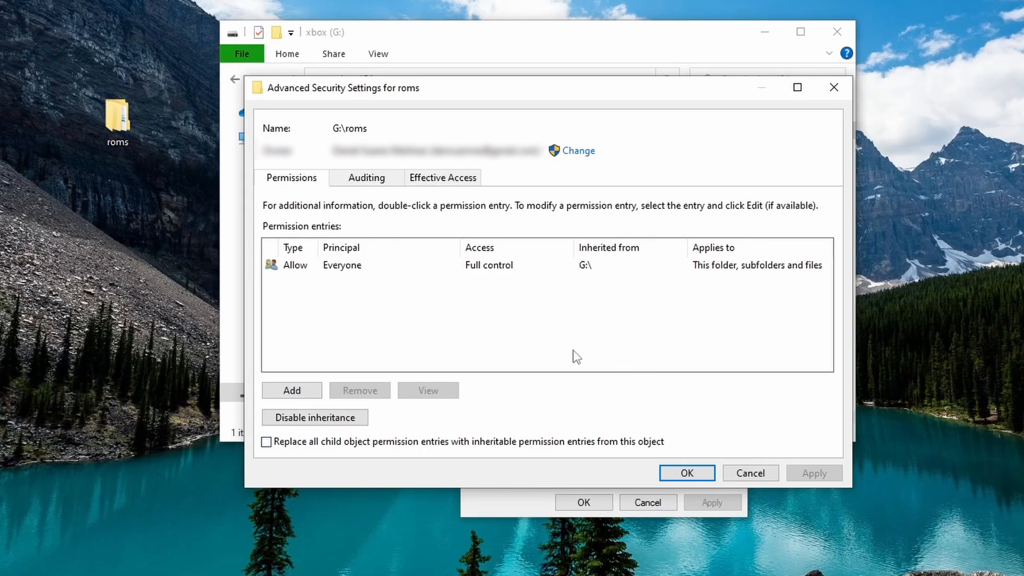
- Add a permission entry on roms and pick ALL APPLICATION PACKAGES from the full user and group list
click(291, 390)
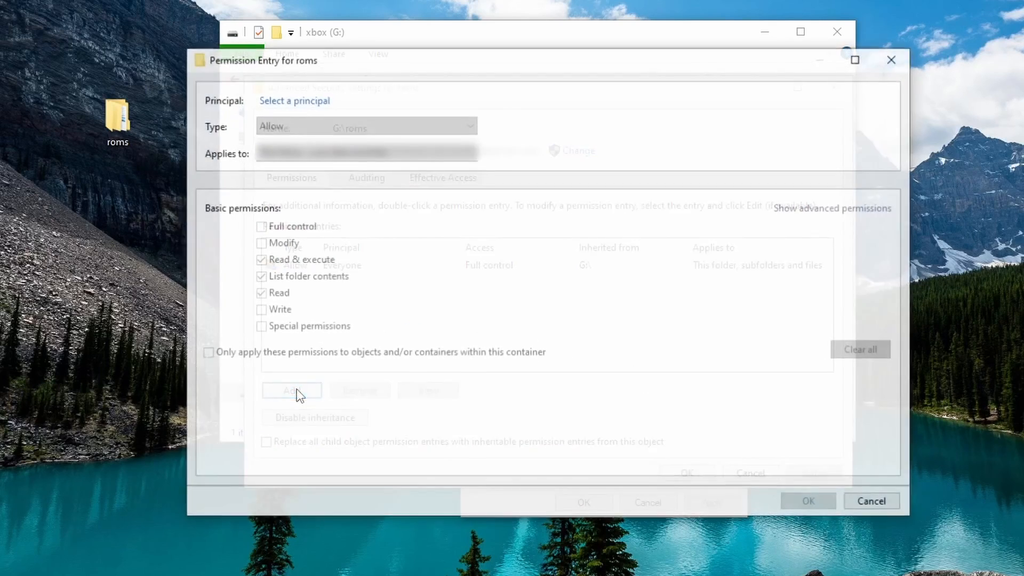
click(295, 101)
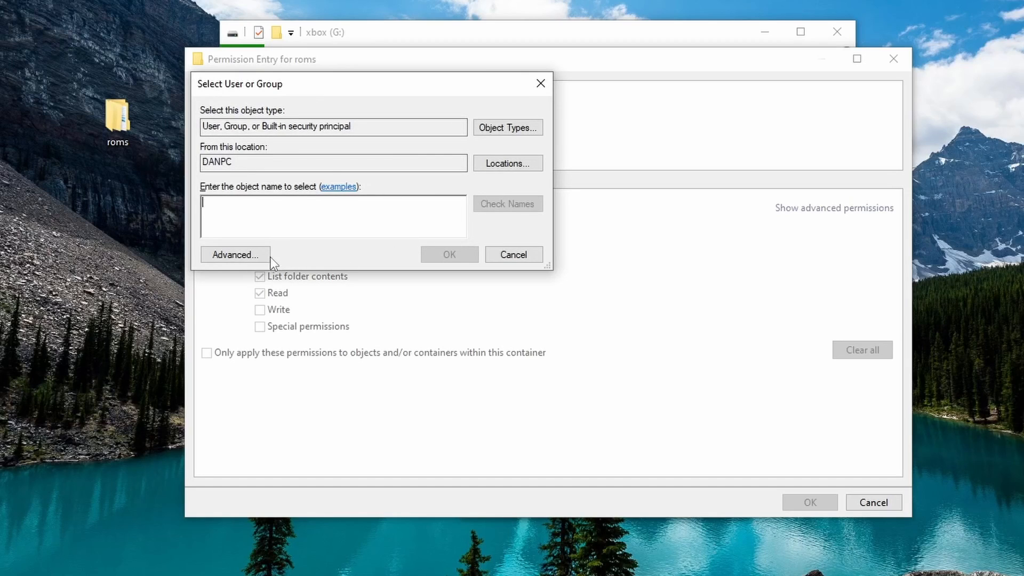
click(235, 254)
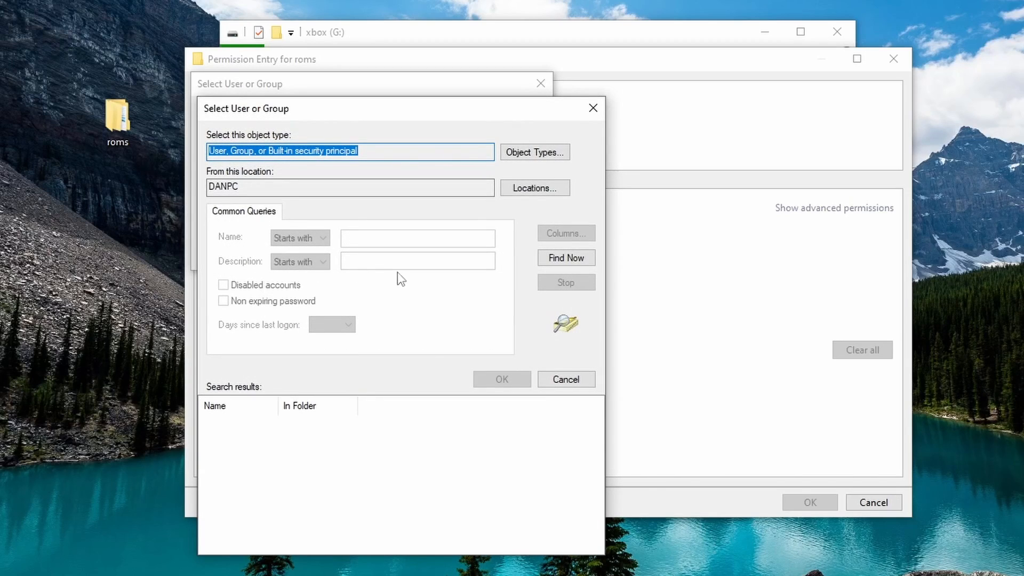
click(565, 257)
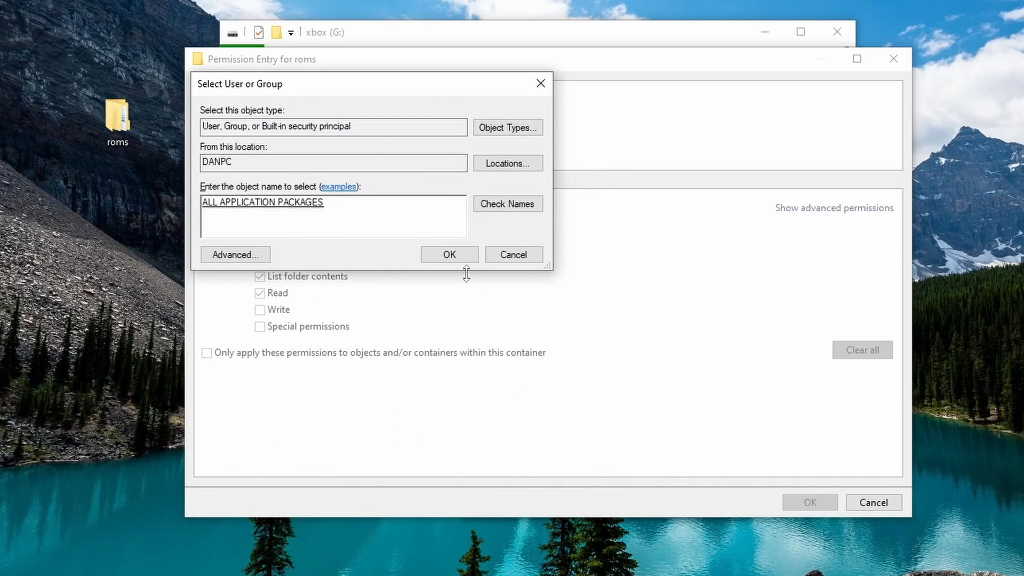
click(449, 253)
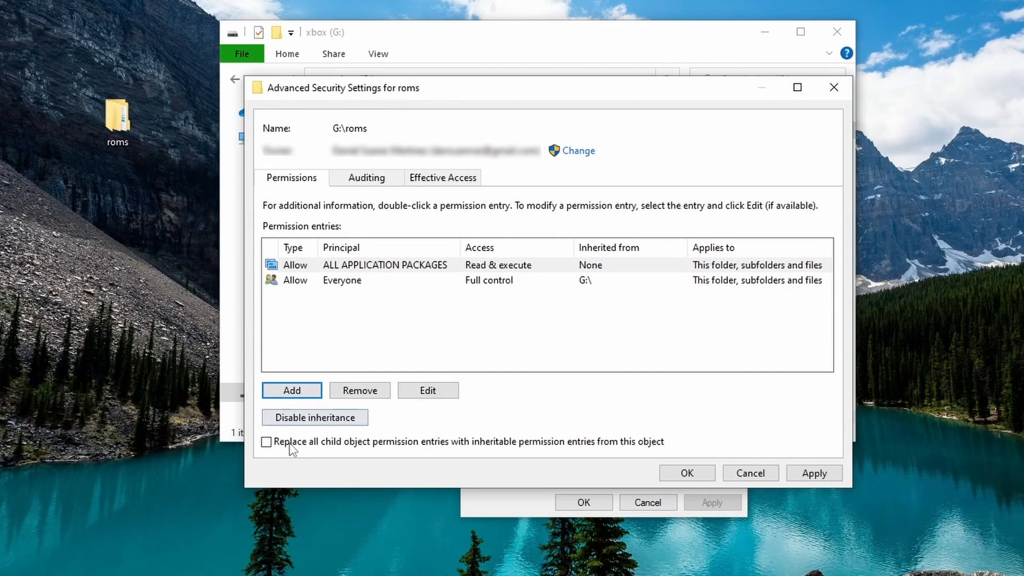
- Replace all child object permissions inside roms with its inheritable permissions and confirm the prompt
click(266, 441)
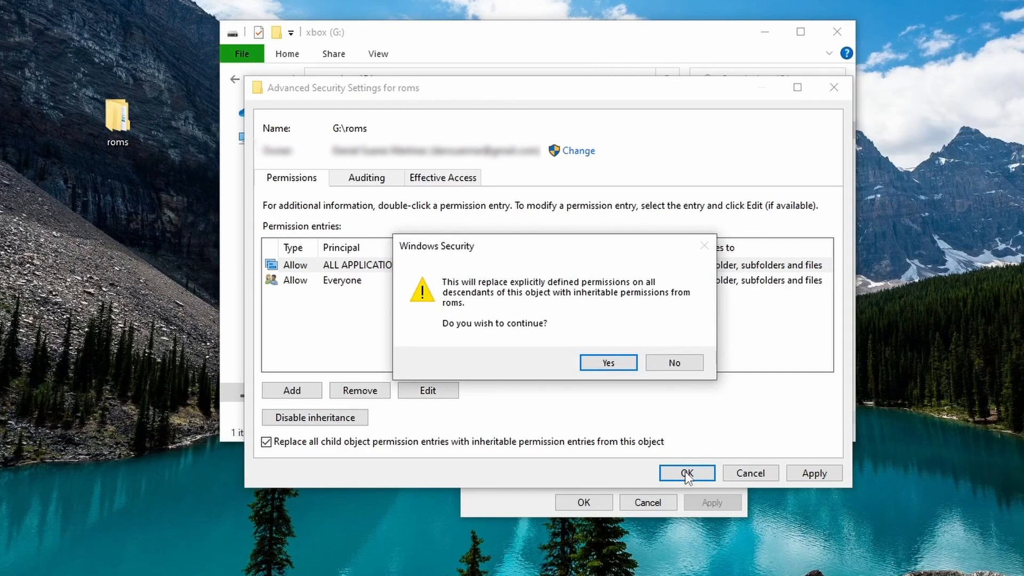
click(607, 363)
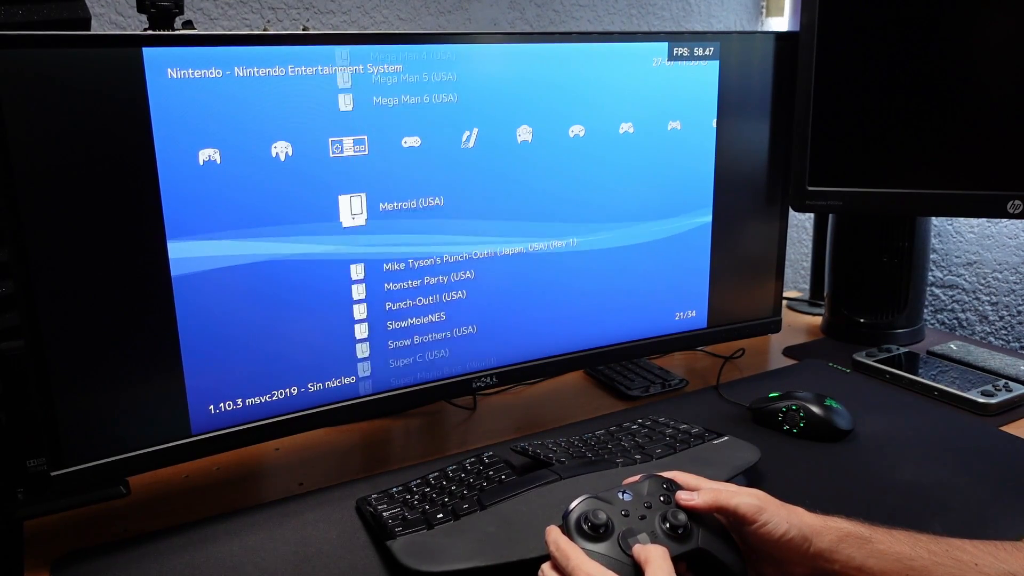
- Scroll through the Directory settings and inspect the System/BIOS directory choice
scroll(down, 3)
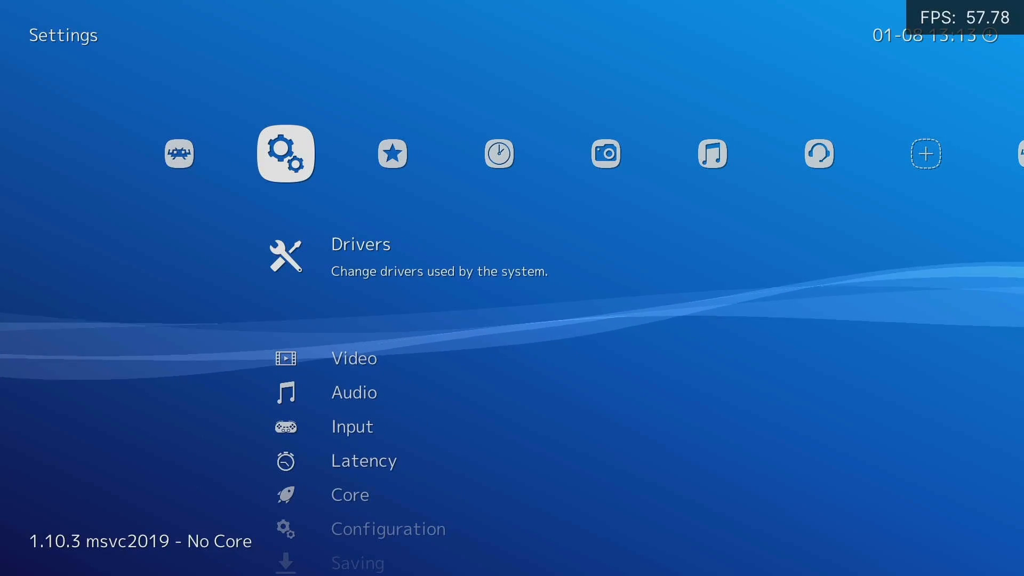
scroll(down, 3)
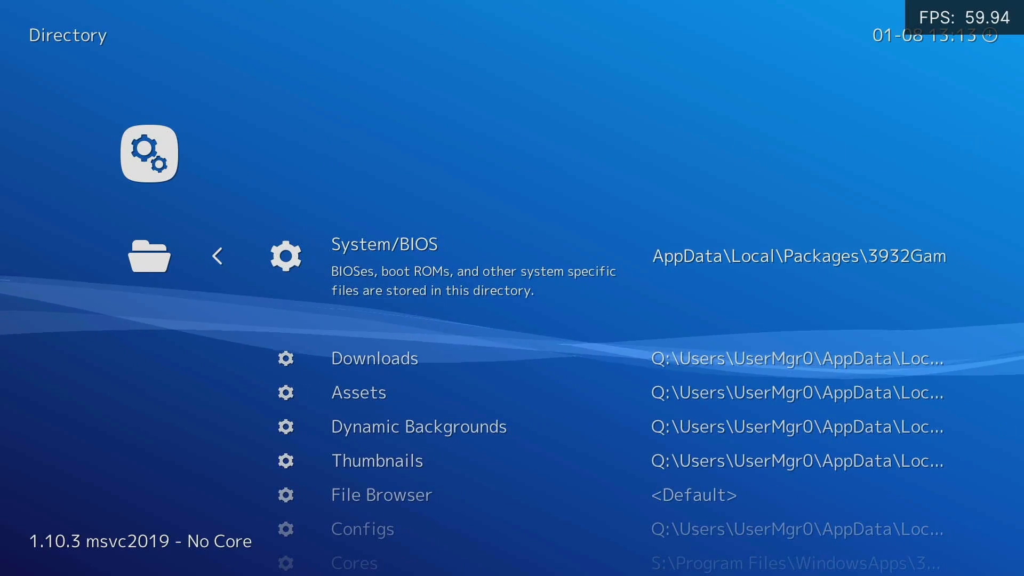
click(384, 245)
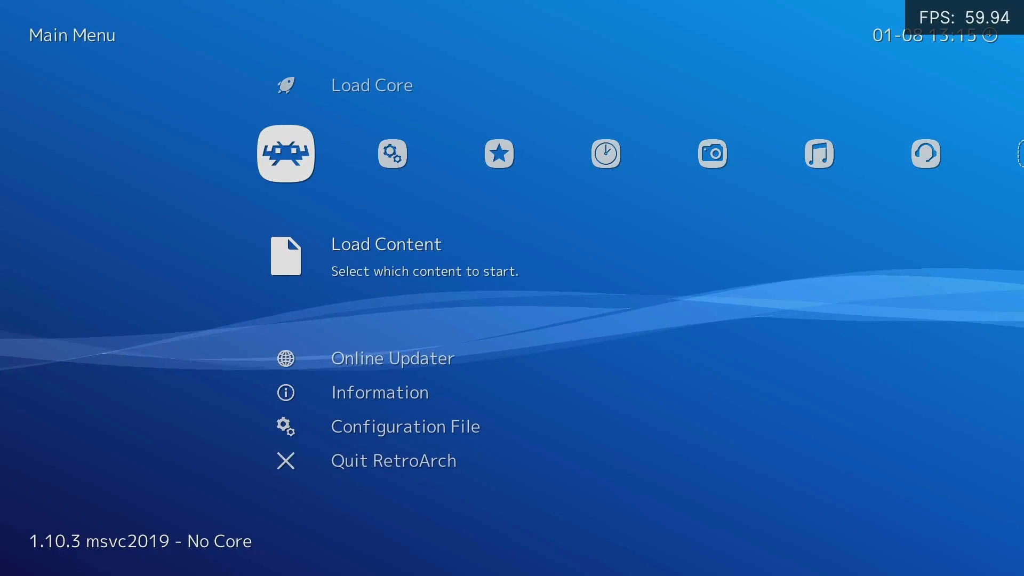
- Start a Manual Scan under Import Content with D:\roms\dreamcast as the content directory
click(386, 243)
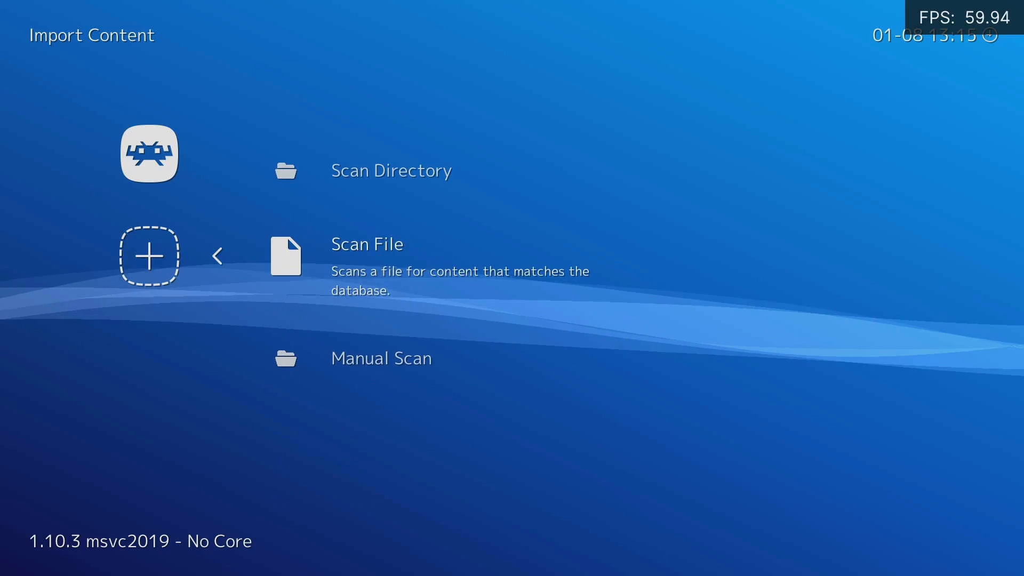
key(Down)
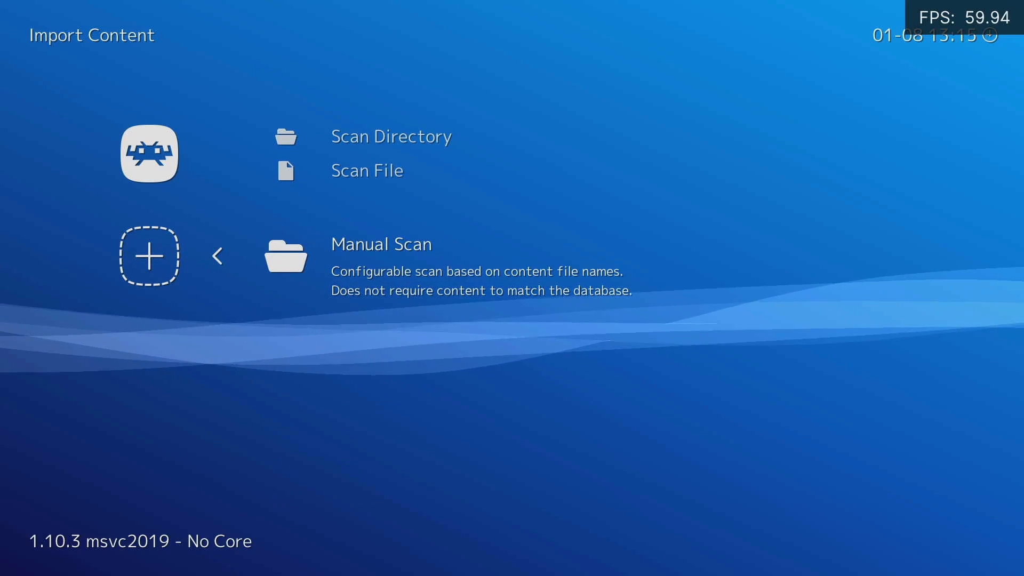
click(382, 245)
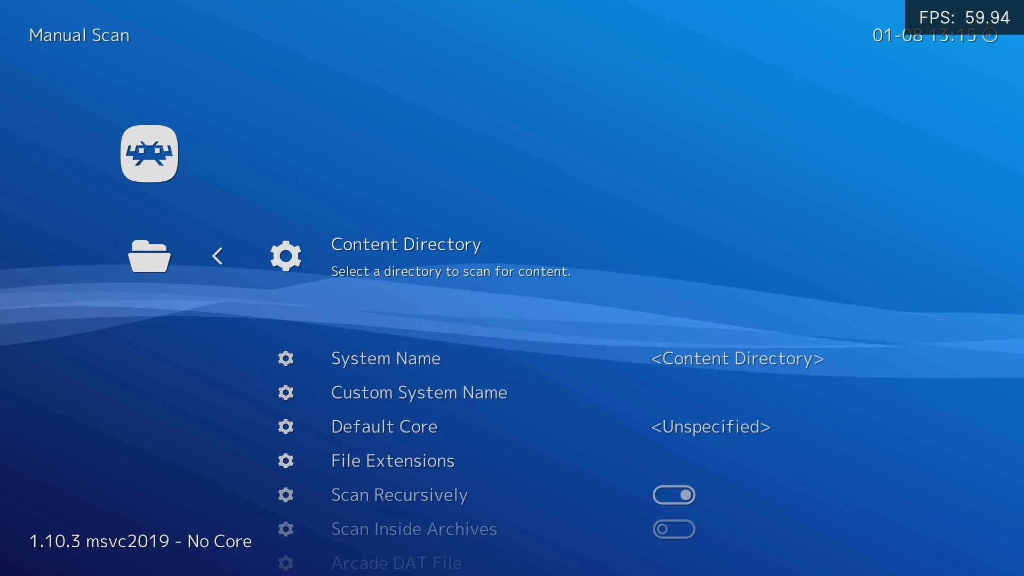
click(405, 244)
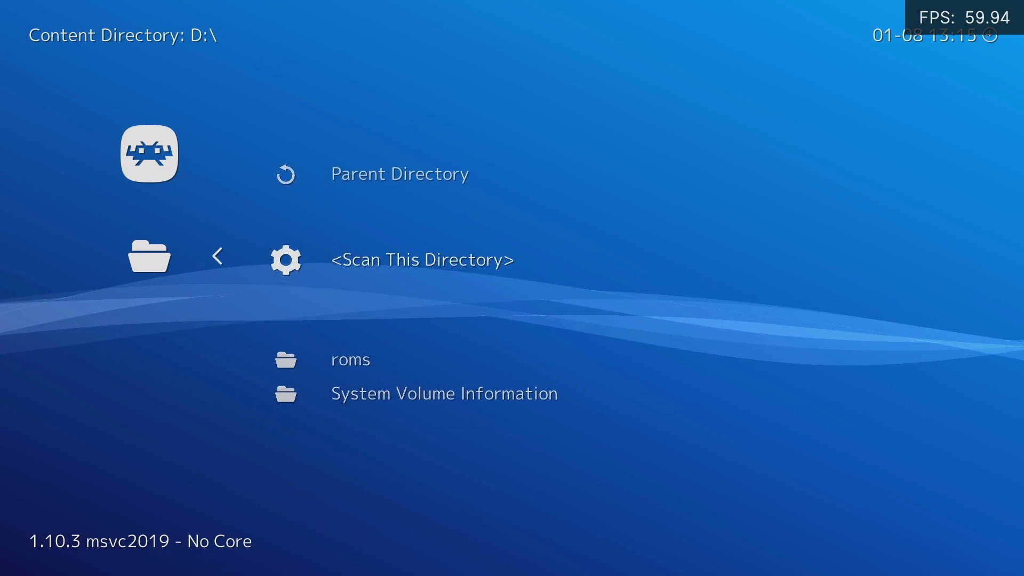
click(351, 359)
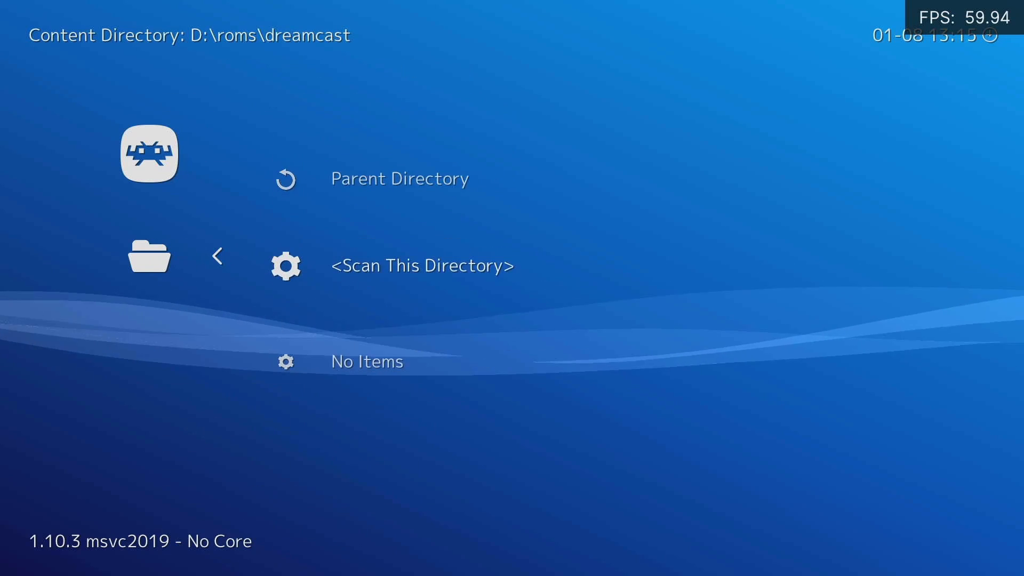
click(423, 266)
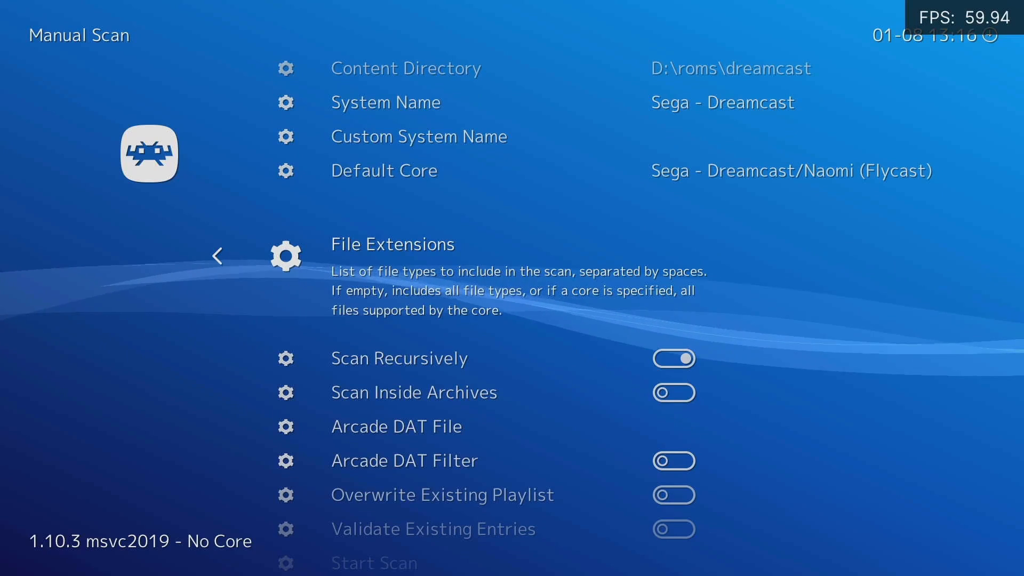
- Begin editing the File Extensions list for the Dreamcast scan
click(392, 244)
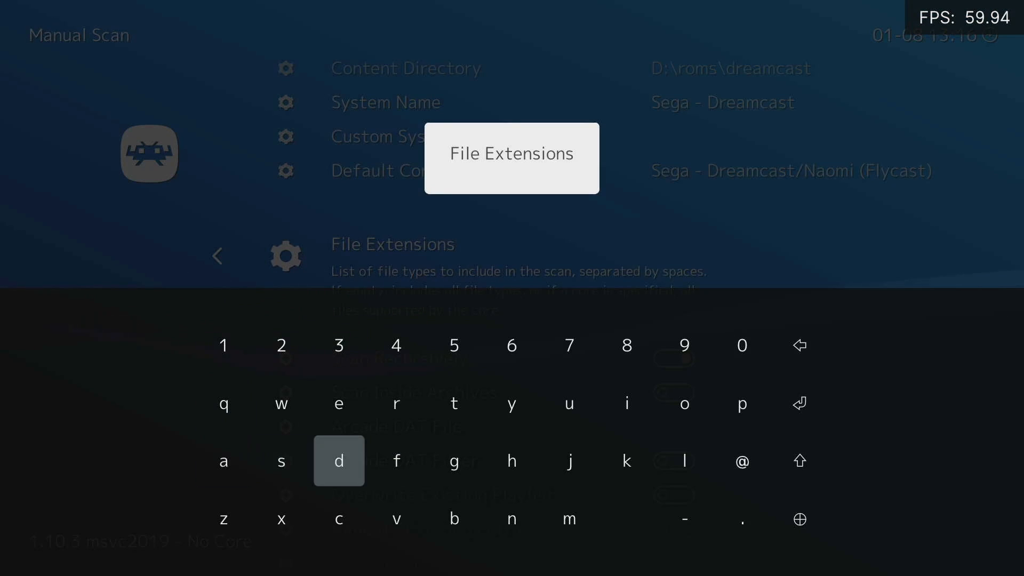
click(397, 460)
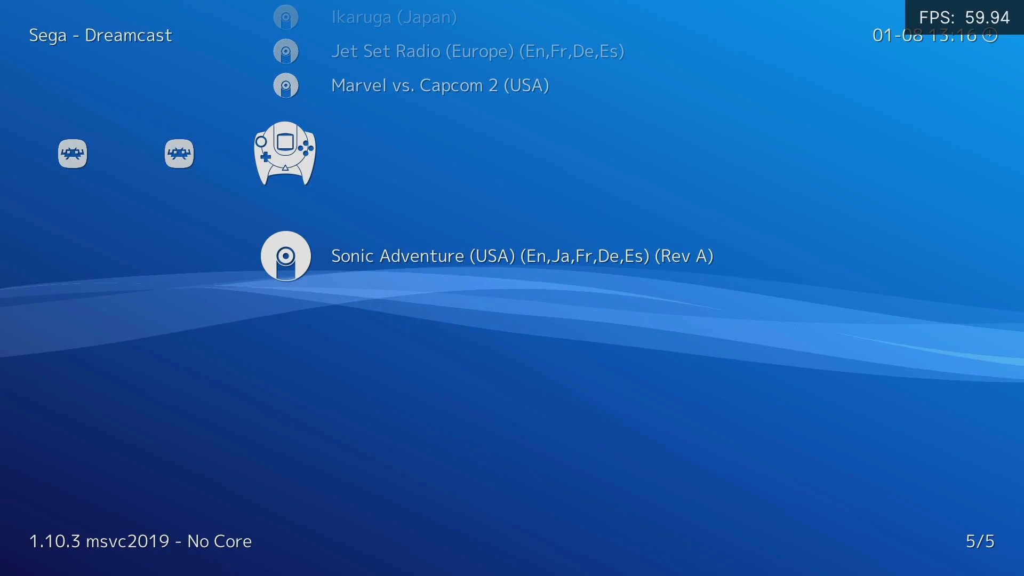
- Run the Dreamcast scan, then enter the file extensions for the D:\roms\gamecube Dolphin scan
click(286, 256)
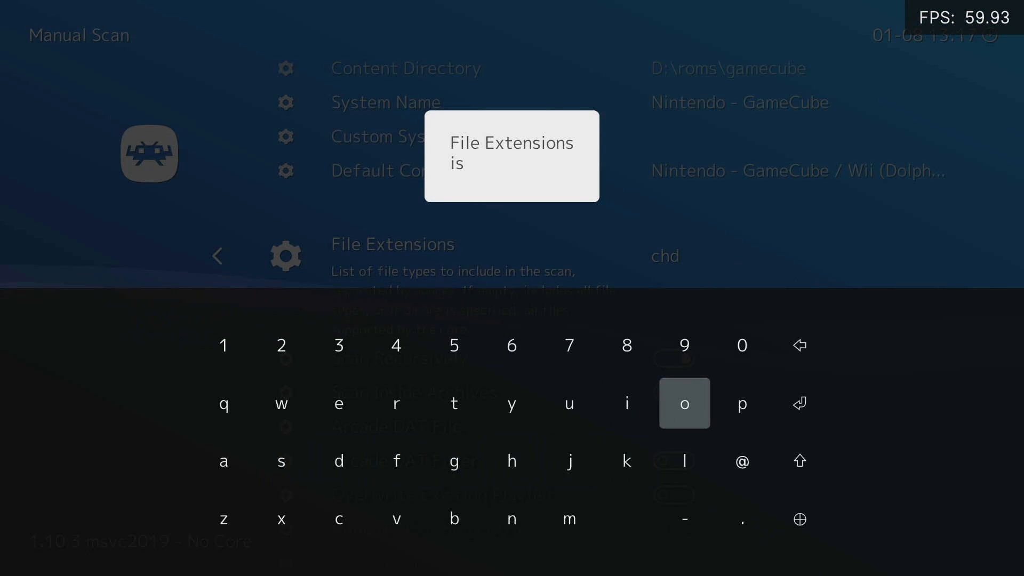
key(enter)
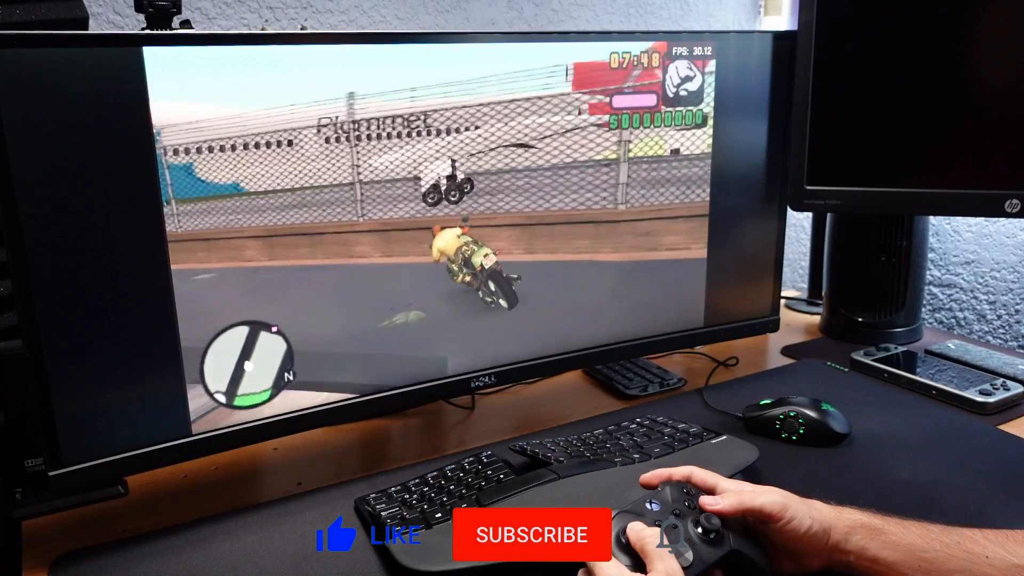
- Load a Grand Theft Auto game from a playlist and play it with the controller
click(531, 535)
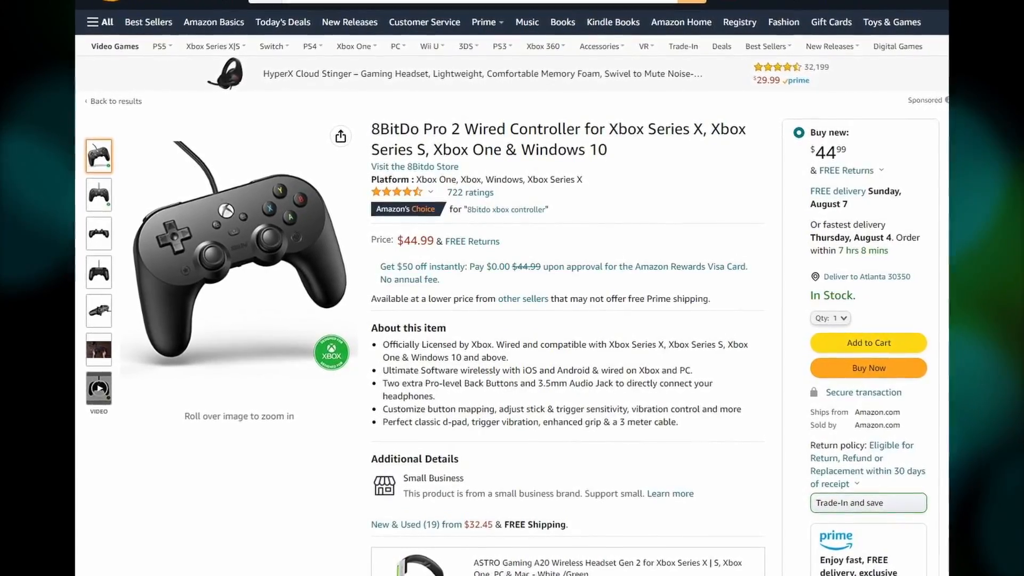
- Scroll through the Amazon listing for the 8BitDo Pro 2 Wired Controller for Xbox
scroll(down, 3)
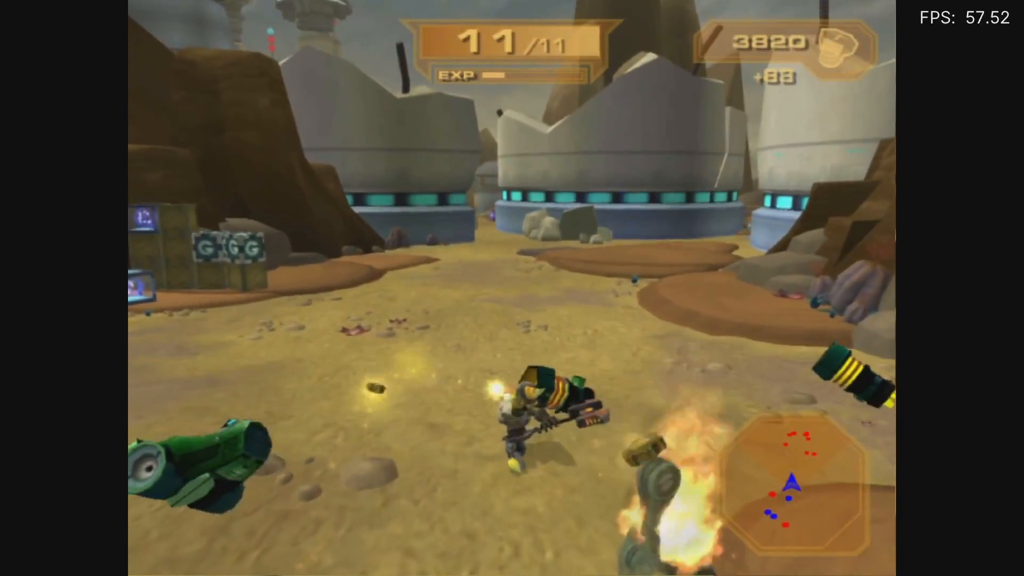
- Test gameplay in the loaded 3D action game with the controller at about 57 FPS
key(r1)
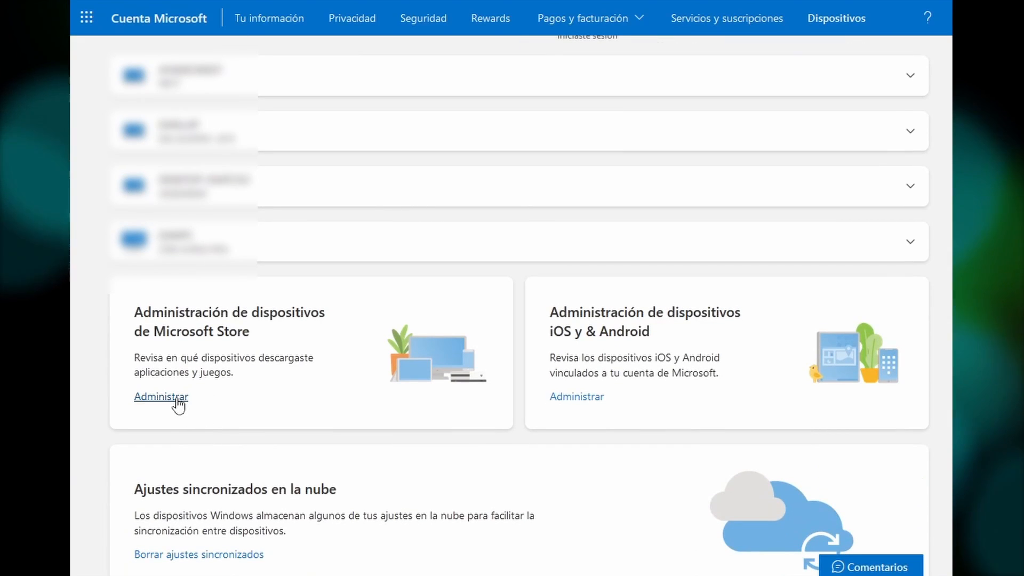
- View the Microsoft Store device list via 'Administrar', showing the 10 of 10 device limit
click(161, 397)
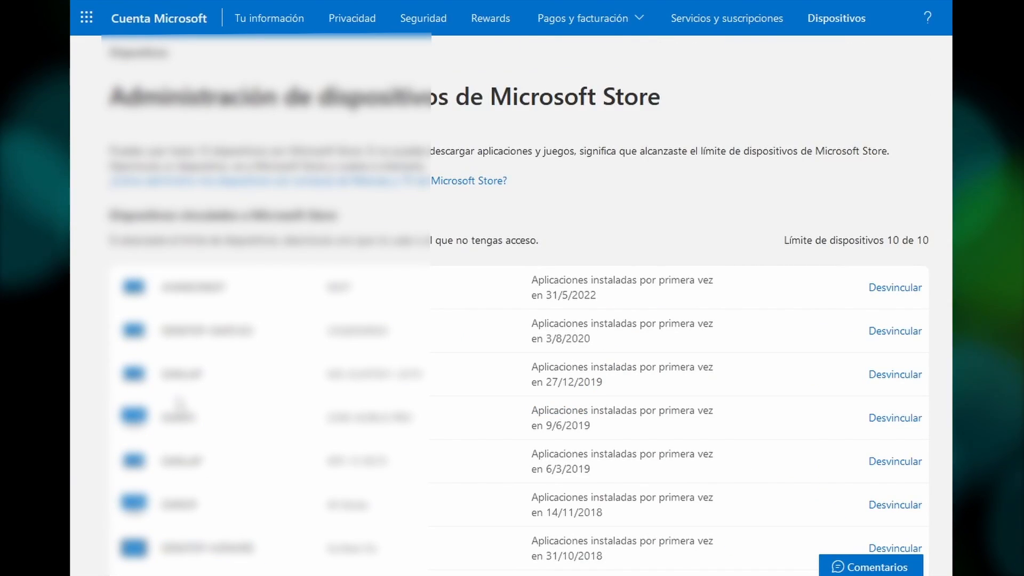
scroll(down, 3)
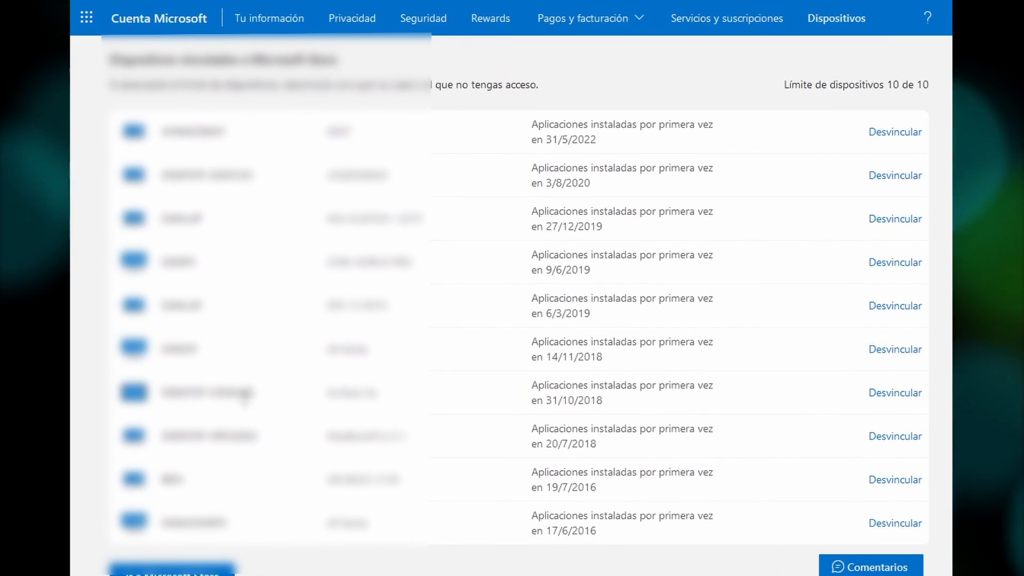
mouse_move(672, 416)
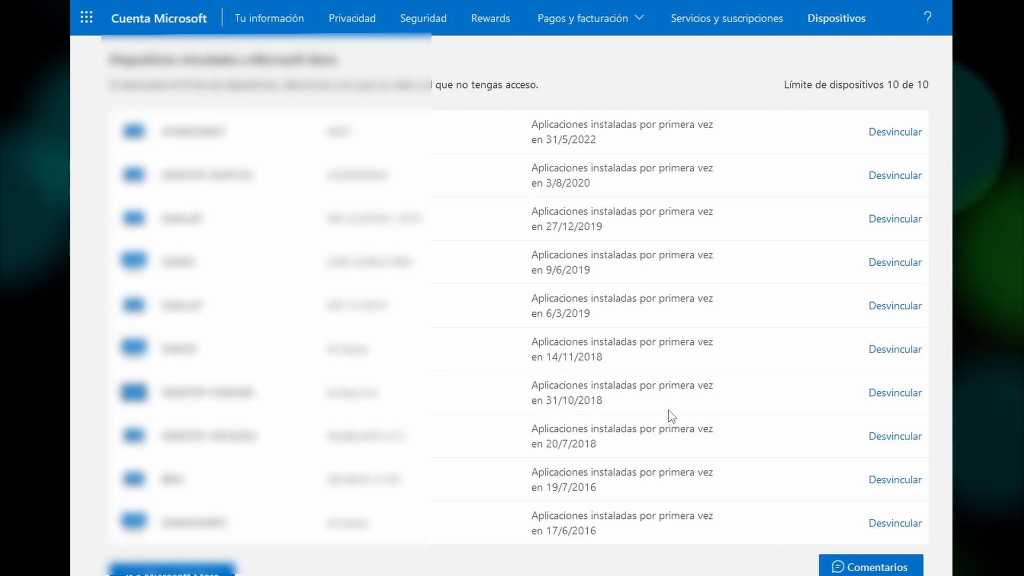